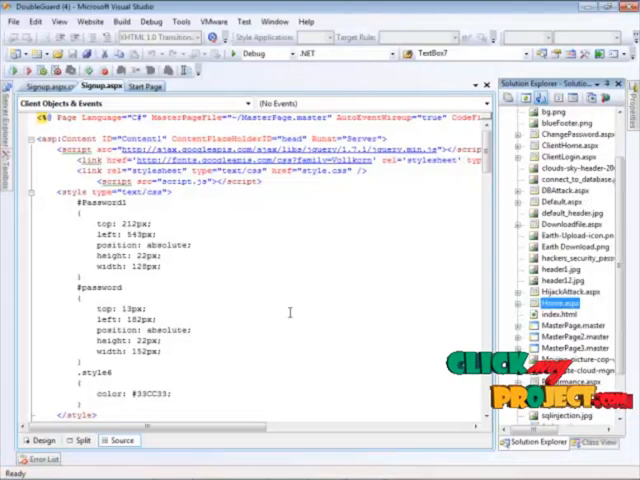
Run the project so the Double Guard Sign Up page loads in Internet Explorer and scroll it
scroll("down", 3)
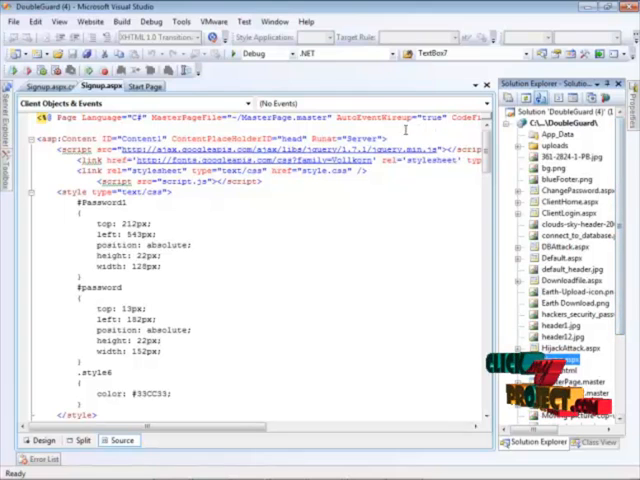
mouse_move(232, 58)
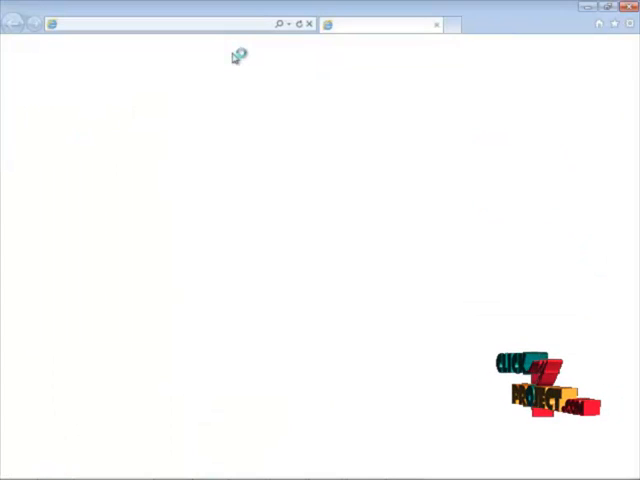
mouse_move(236, 56)
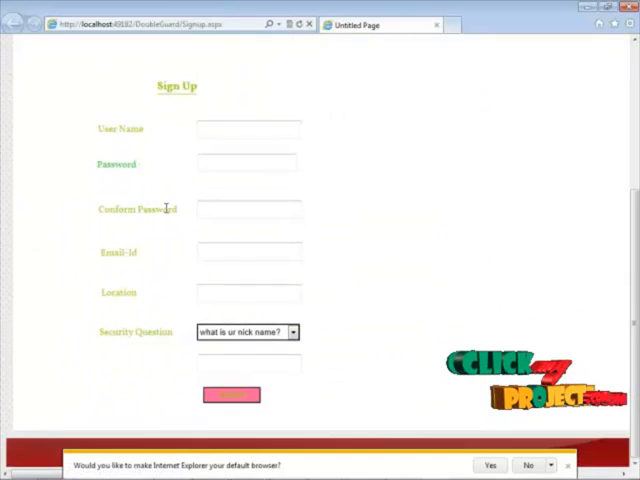
left_click(248, 128)
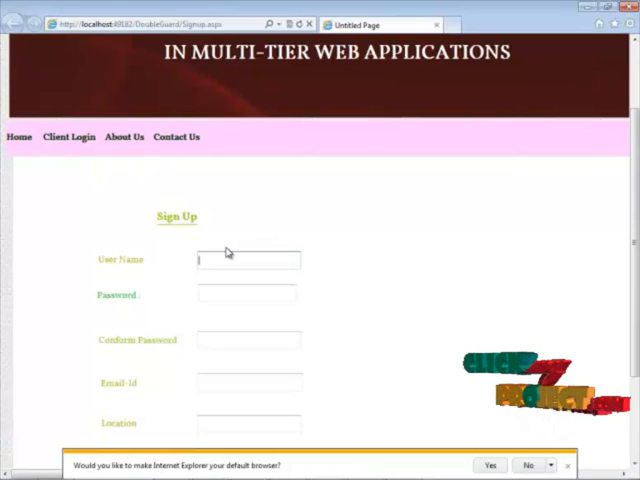
scroll("down", 3)
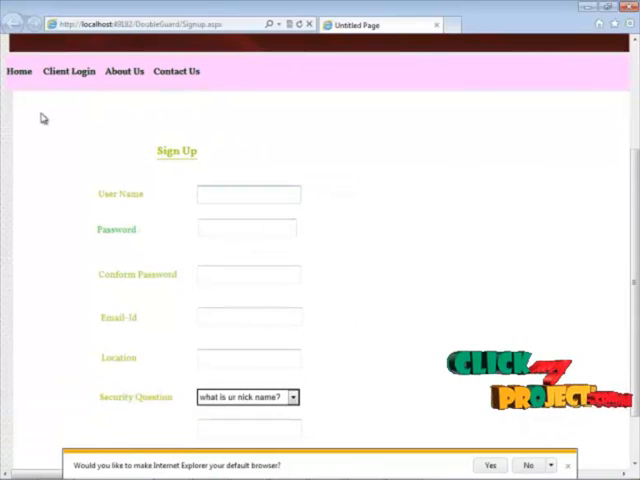
Attempt a client login as 'ola', dismiss the invalid credentials message and return to Sign Up
left_click(68, 72)
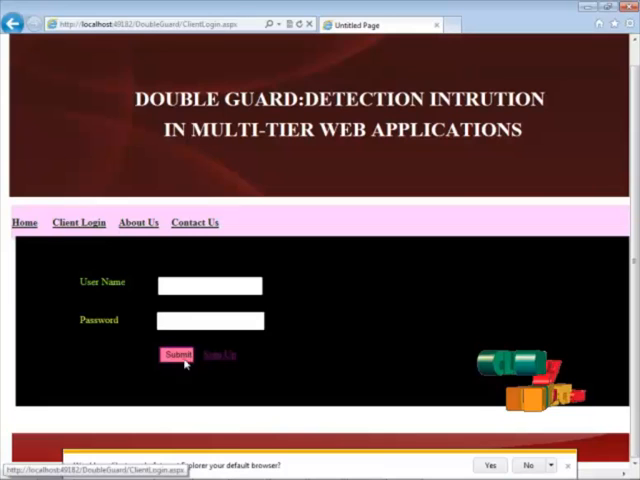
type("ola")
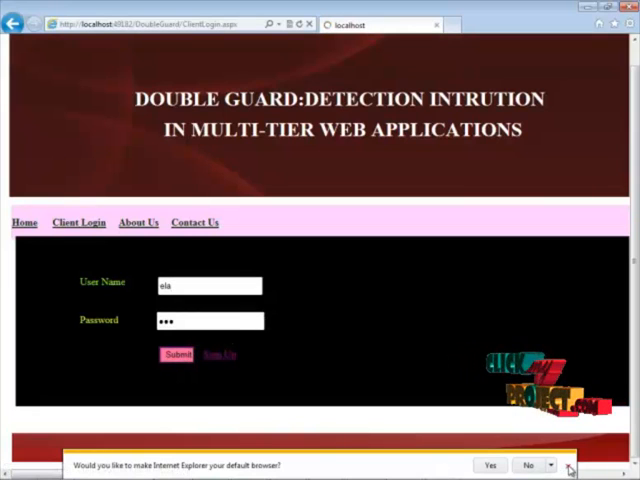
left_click(176, 356)
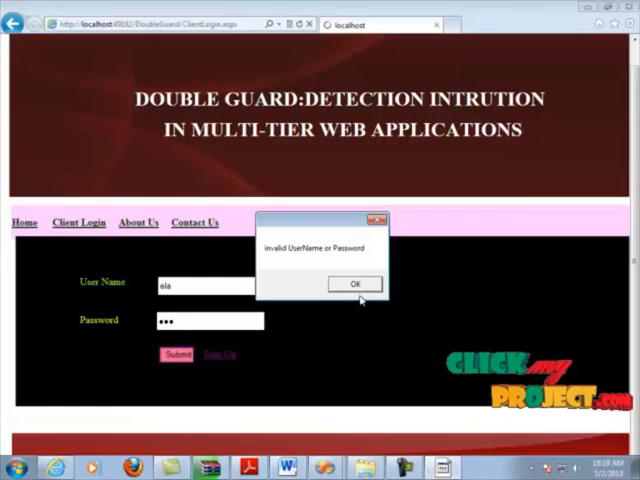
left_click(356, 284)
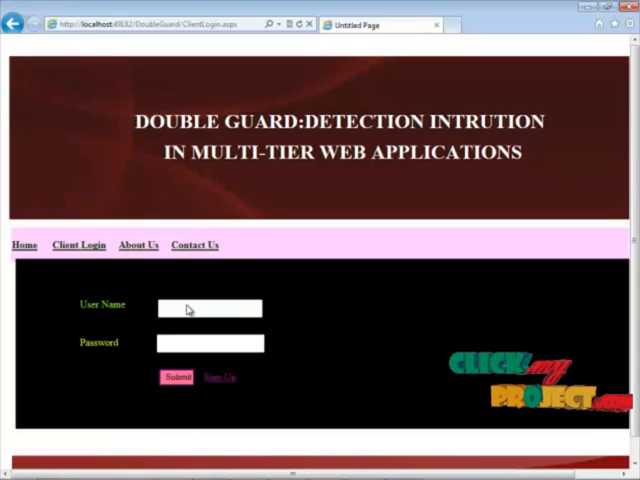
type("sh")
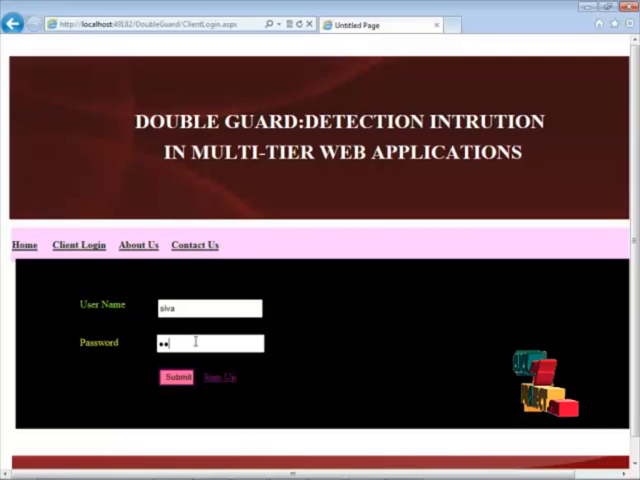
left_click(174, 376)
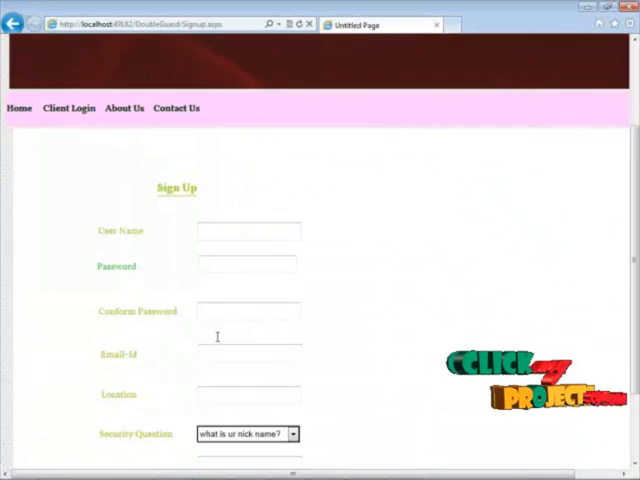
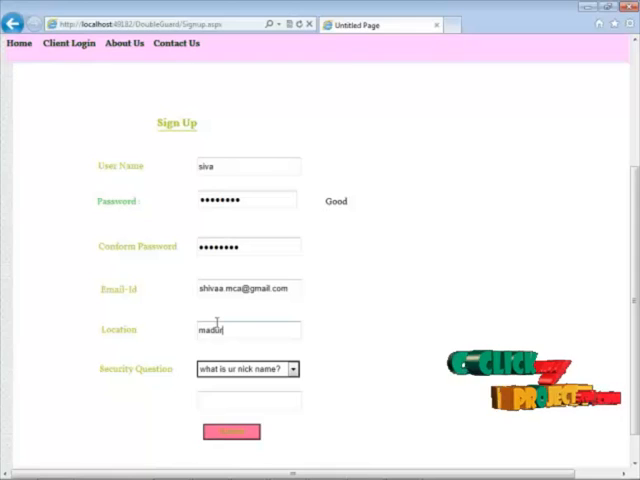
left_click(292, 368)
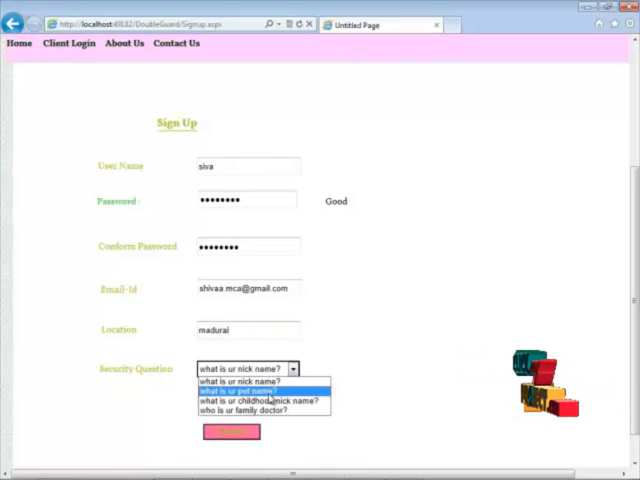
left_click(248, 390)
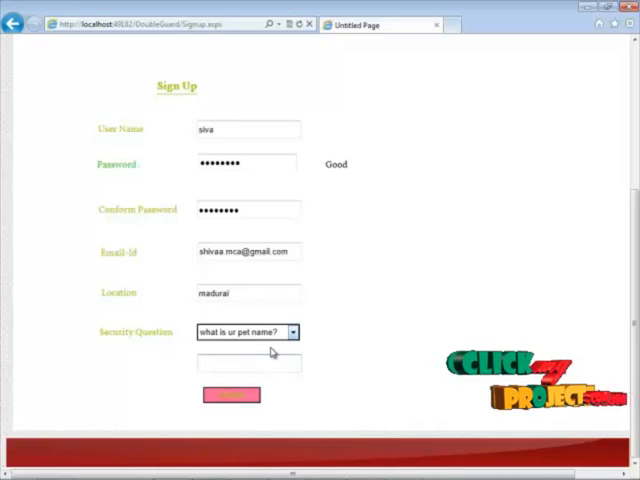
left_click(248, 364)
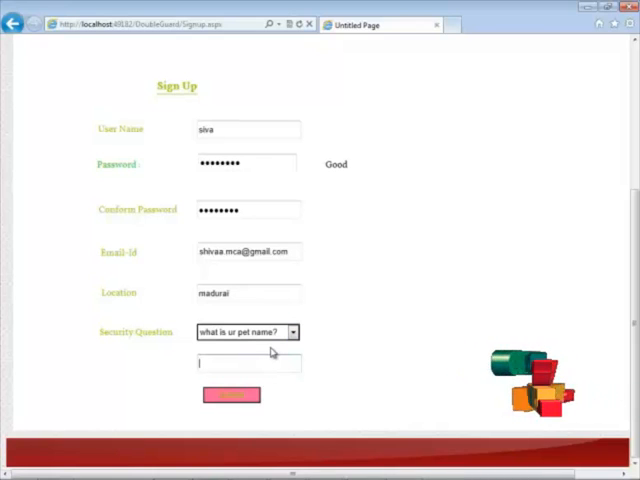
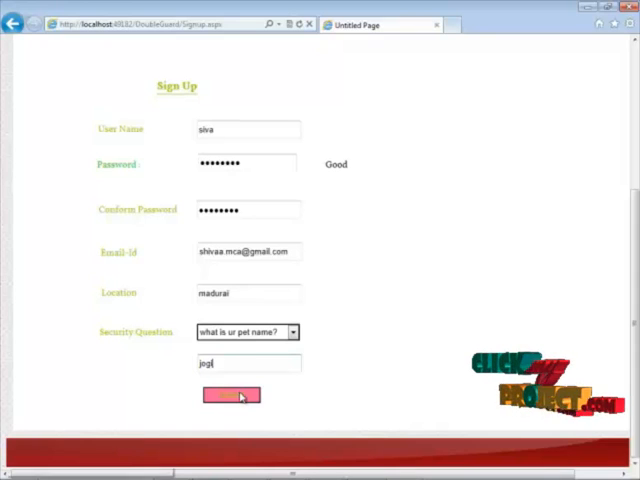
left_click(232, 396)
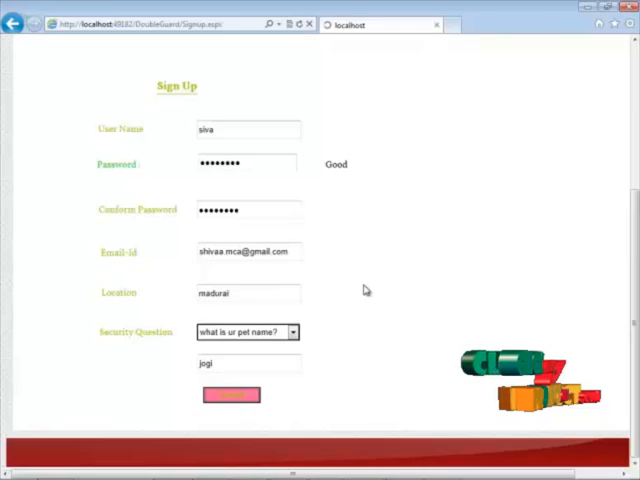
left_click(232, 396)
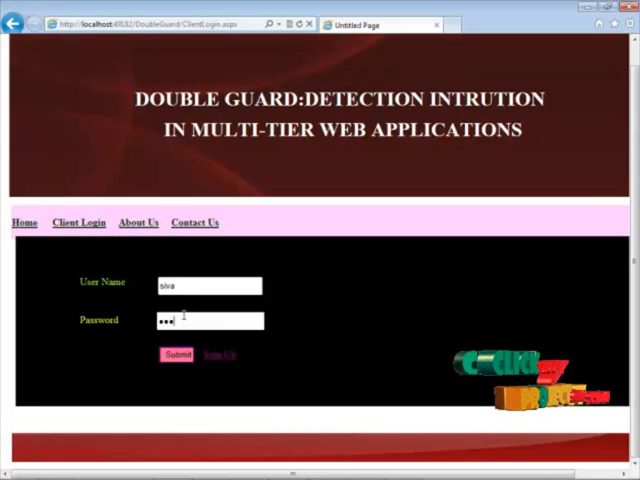
Log in as siva and choose sampletxt from the Desktop on the Upload File page
left_click(176, 354)
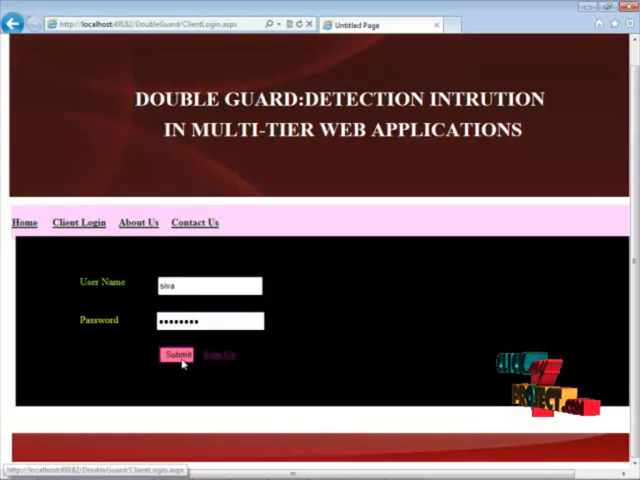
left_click(176, 354)
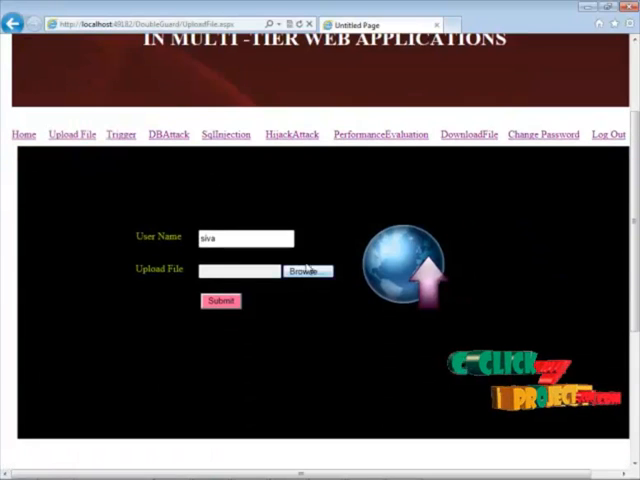
left_click(308, 272)
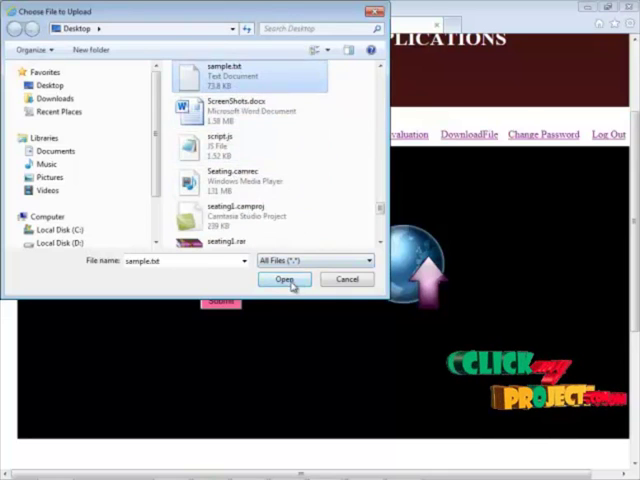
left_click(284, 280)
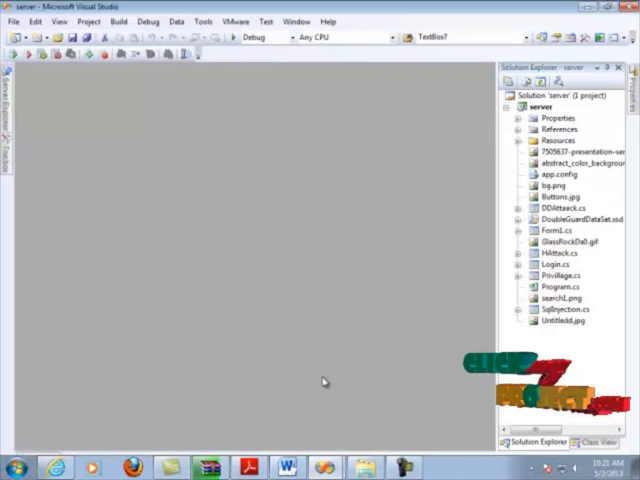
Start the server admin application and log in as admin
left_click(234, 36)
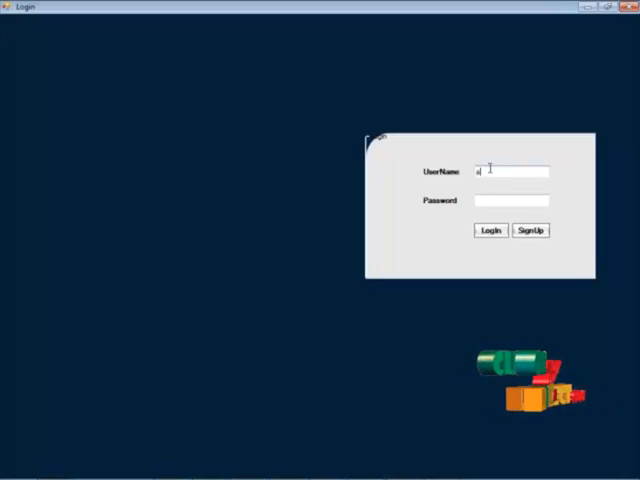
type("admin")
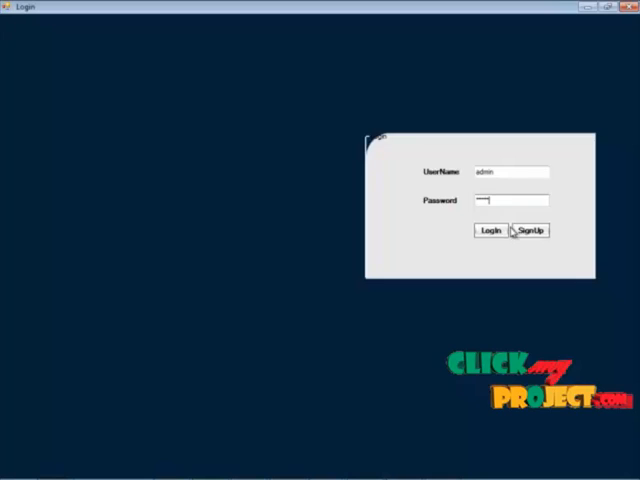
left_click(488, 230)
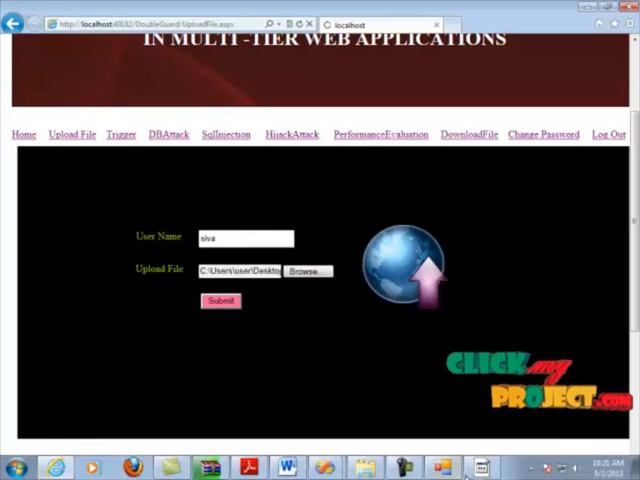
Submit the chosen file for upload and acknowledge the Uploaded confirmation
left_click(220, 300)
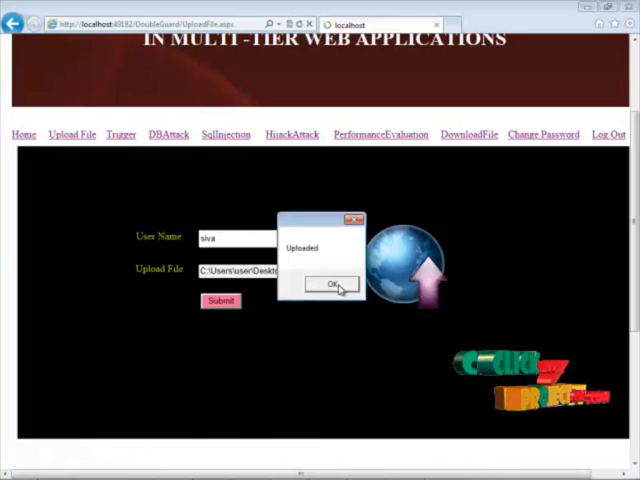
left_click(332, 284)
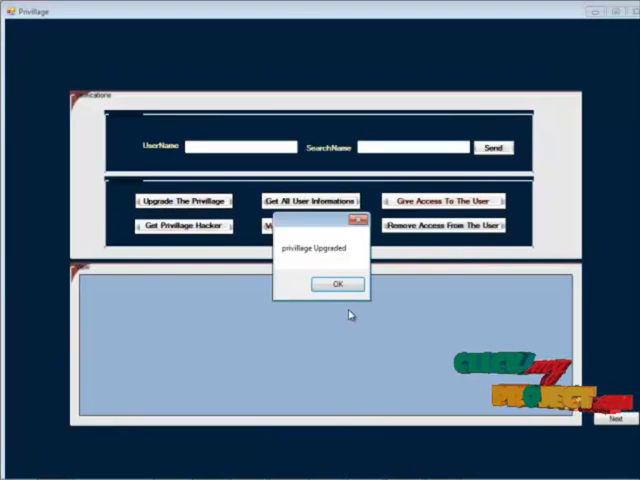
Acknowledge the 'privilege Upgraded' message on the Privilege form
left_click(336, 284)
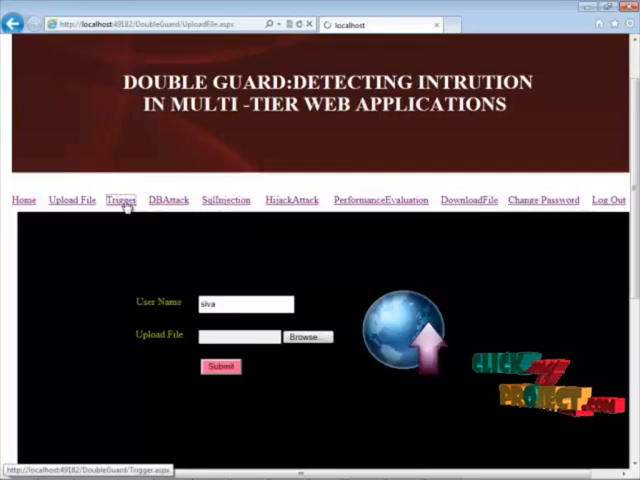
On the Trigger page, upgrade the privilege, list user information and enter the pet-name answer
left_click(120, 200)
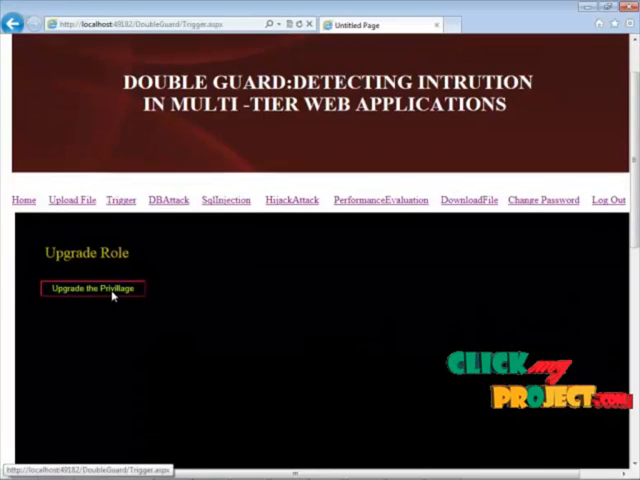
left_click(92, 288)
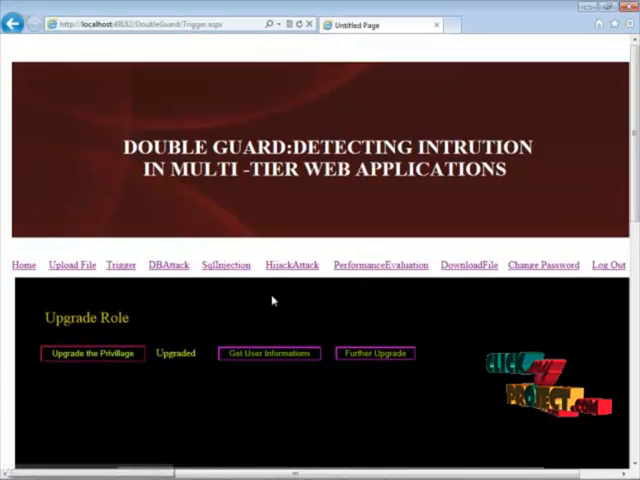
left_click(268, 352)
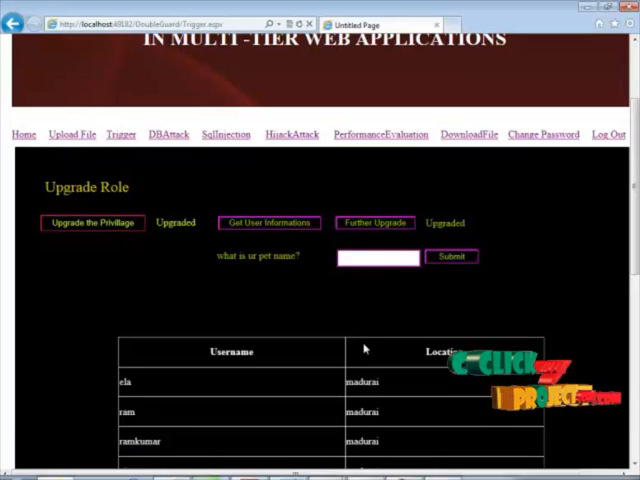
type("ra")
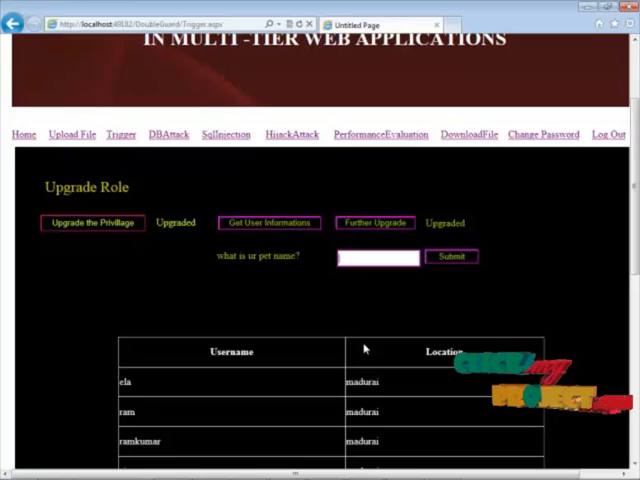
type("jug")
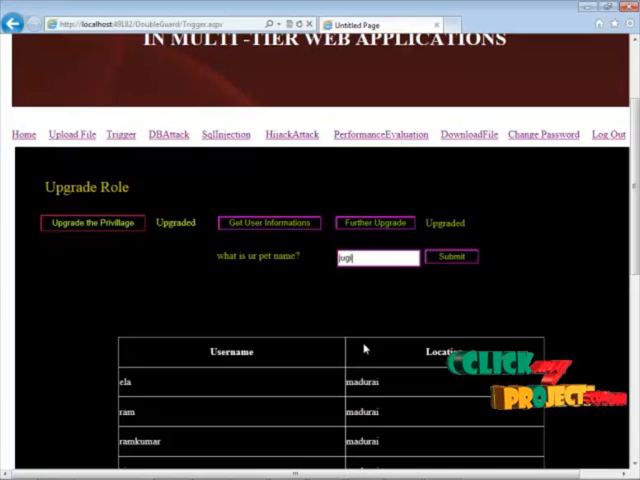
scroll("up", 3)
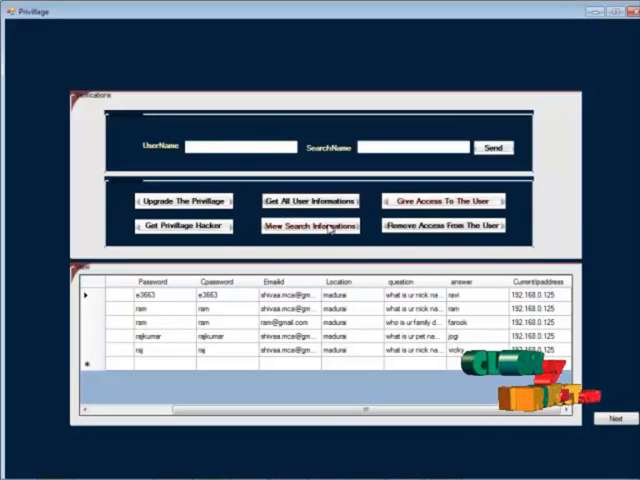
Fill the Privilege form grid with all user records via Get All User Informations
left_click(184, 226)
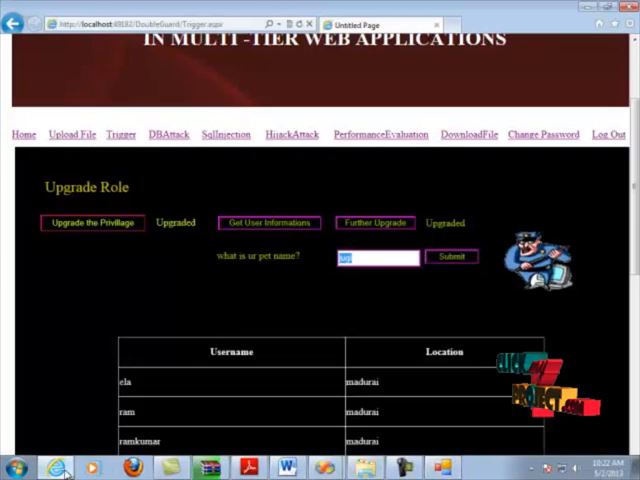
scroll("up", 3)
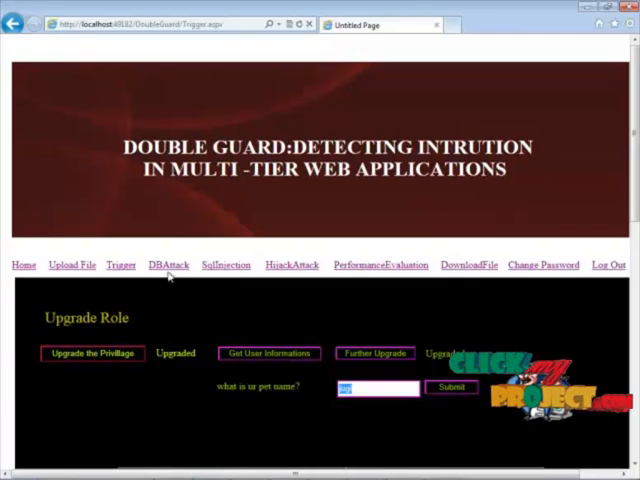
On the DBAttack page, search for user siva and close the 'you are Not Allowed' warning
left_click(168, 264)
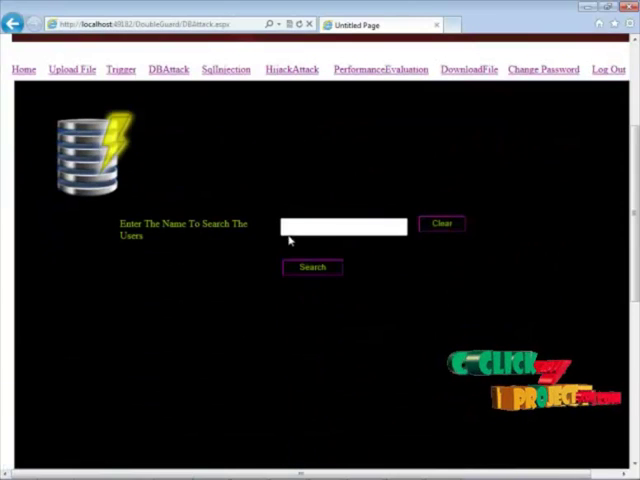
type("sivaraj")
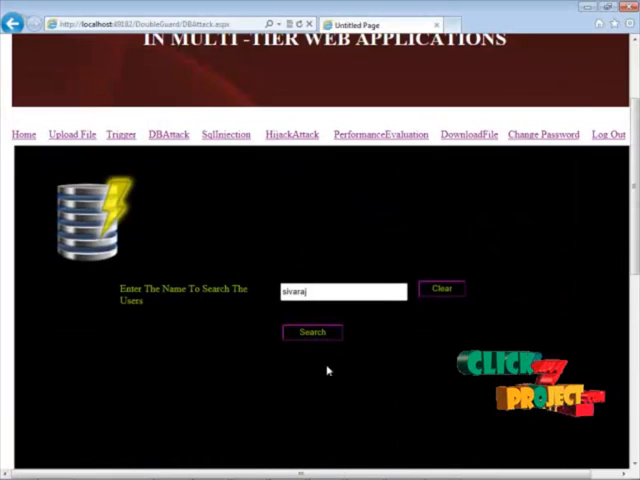
left_click(312, 332)
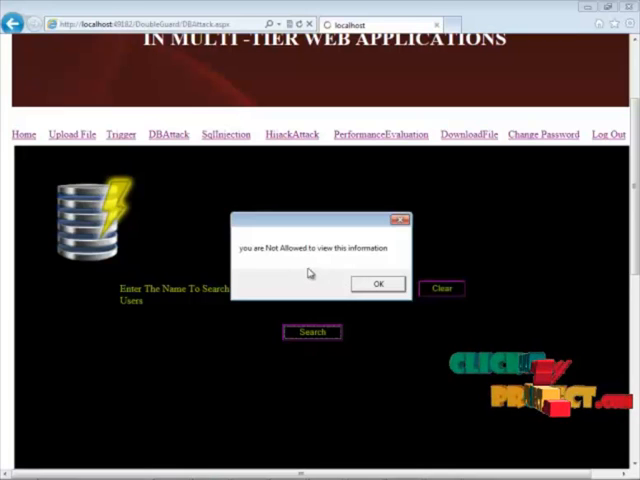
mouse_move(250, 264)
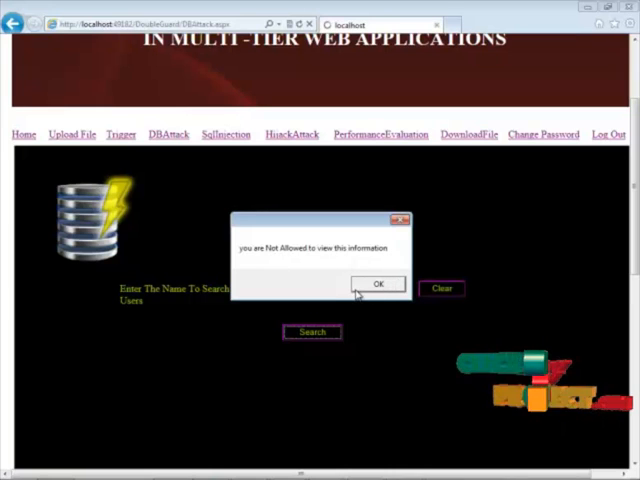
mouse_move(308, 284)
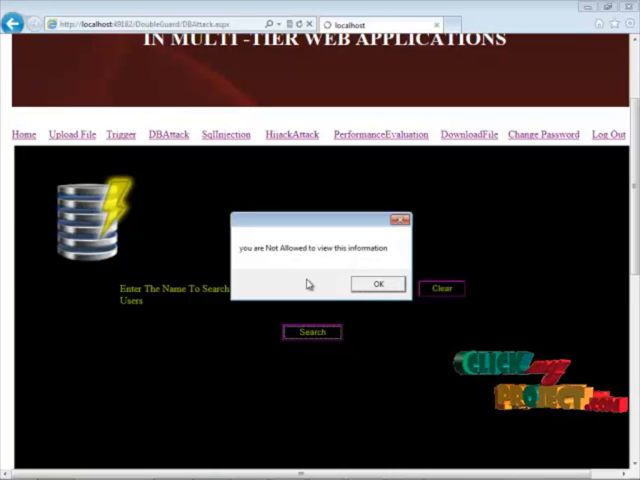
left_click(376, 284)
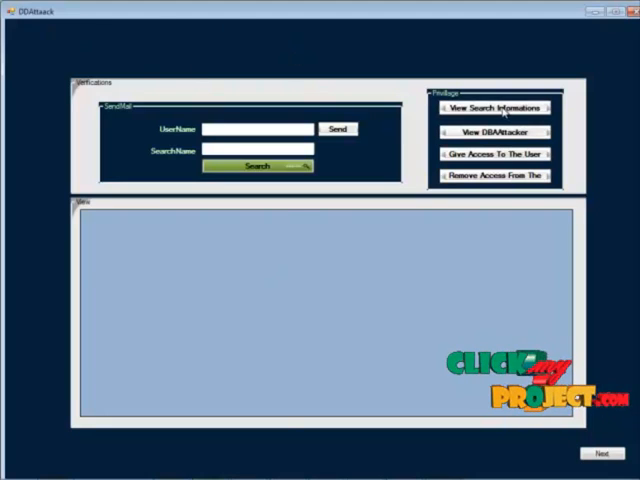
Show the users' search records, list the detected DB attackers and select the third attacker entry
left_click(492, 108)
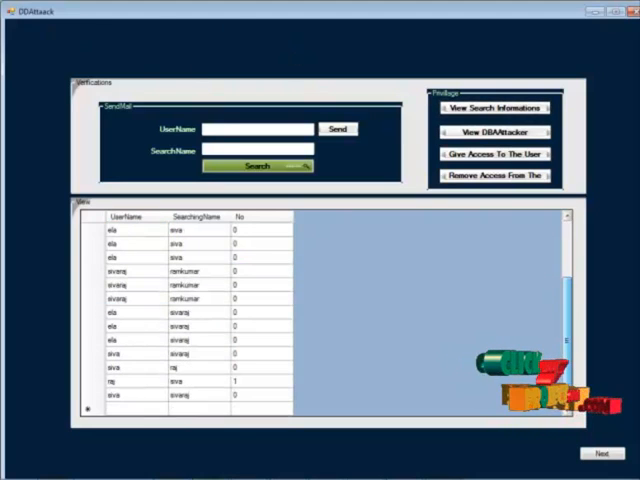
left_click(184, 396)
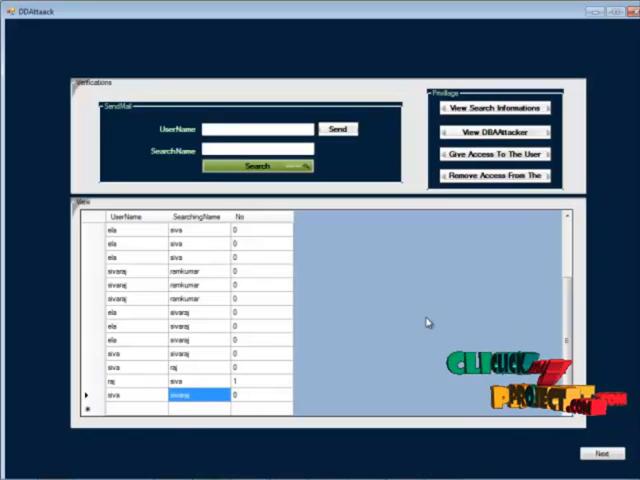
left_click(494, 132)
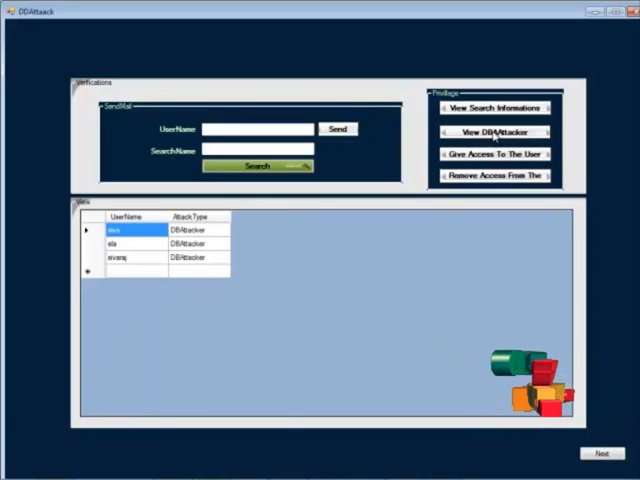
left_click(196, 262)
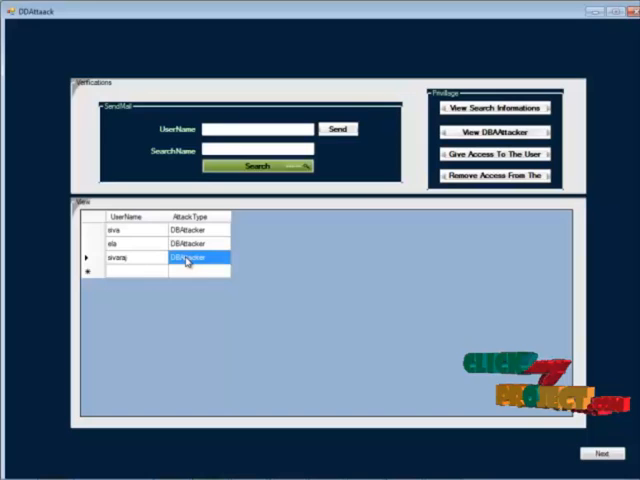
mouse_move(370, 312)
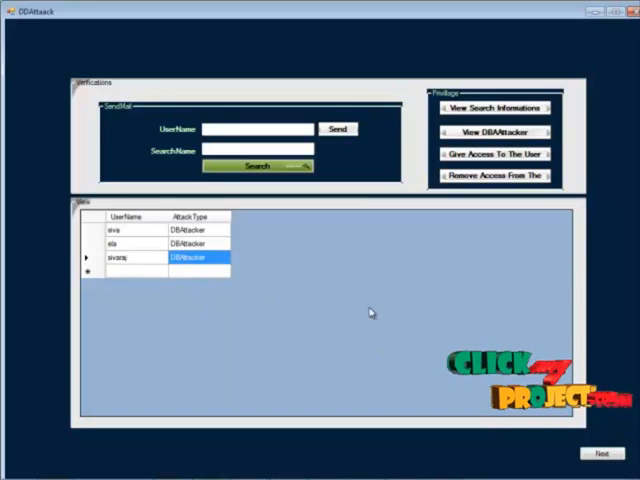
mouse_move(322, 272)
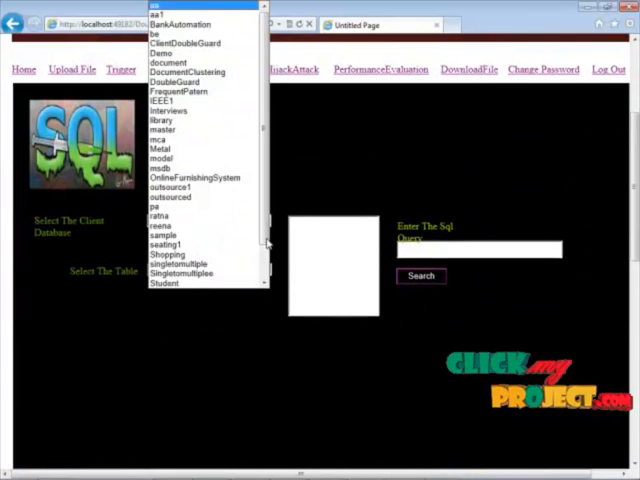
Run 'select * from Register' on the ClientDoubleGuard database and review the returned rows
left_click(184, 42)
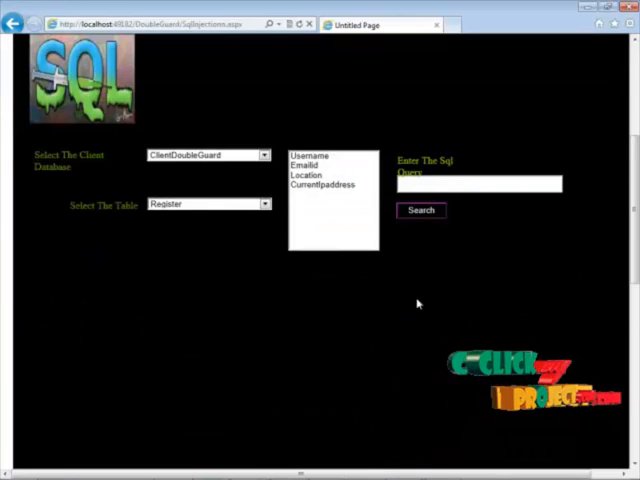
type("s")
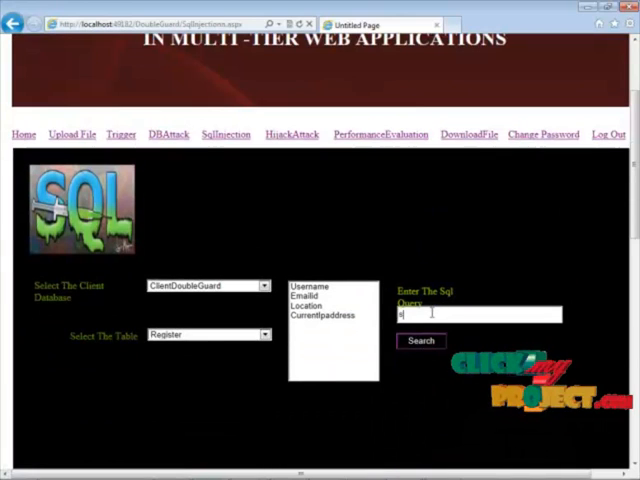
type("select *")
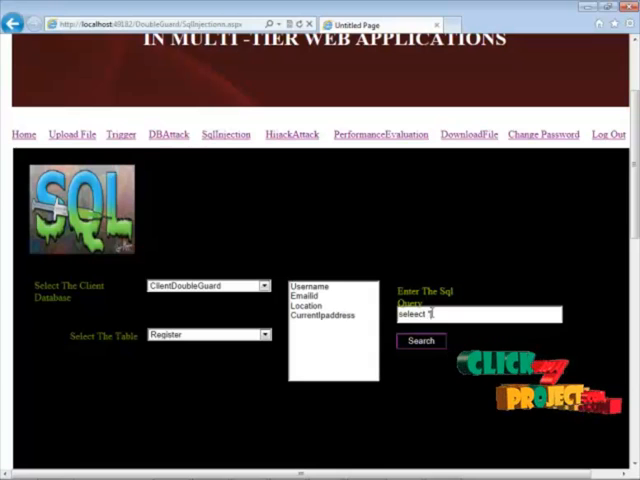
type("* from r")
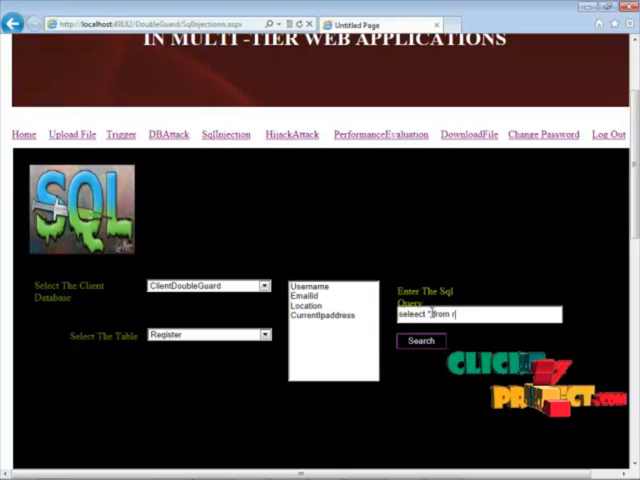
type("Register")
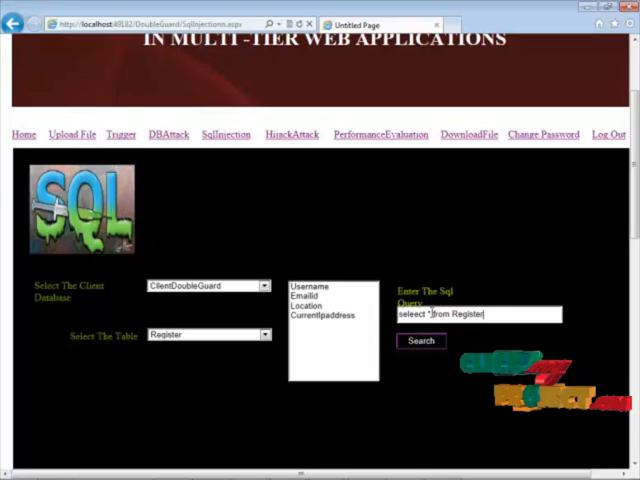
triple_click(464, 312)
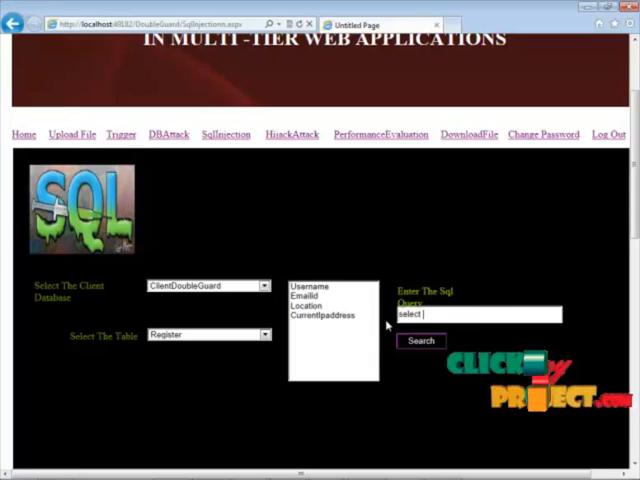
type("* from Re")
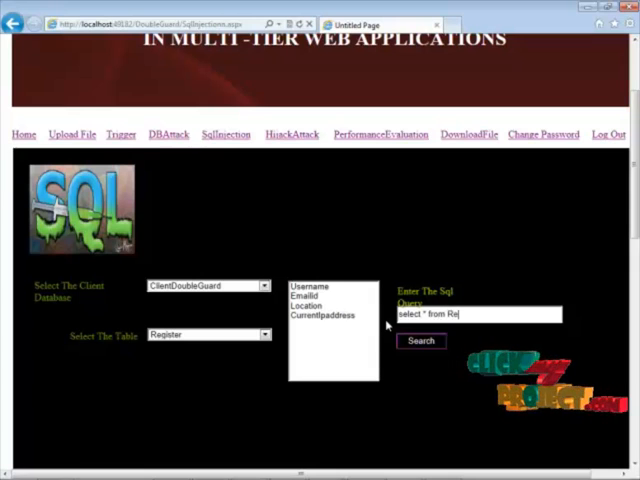
type("glsy")
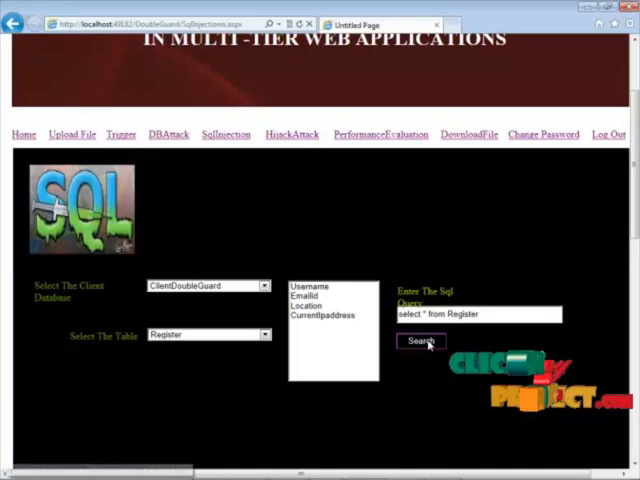
left_click(420, 340)
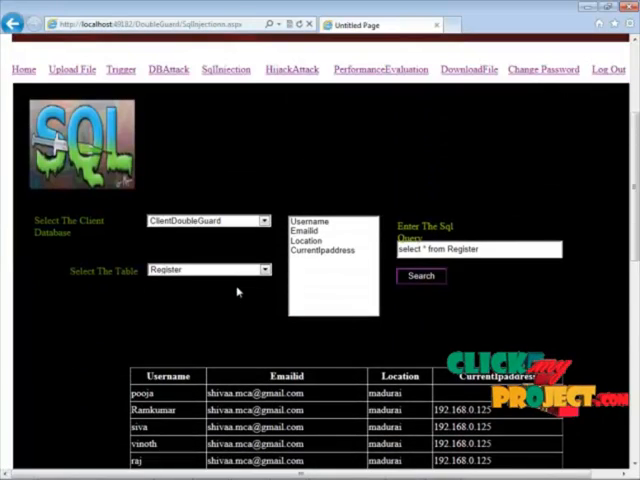
scroll("down", 3)
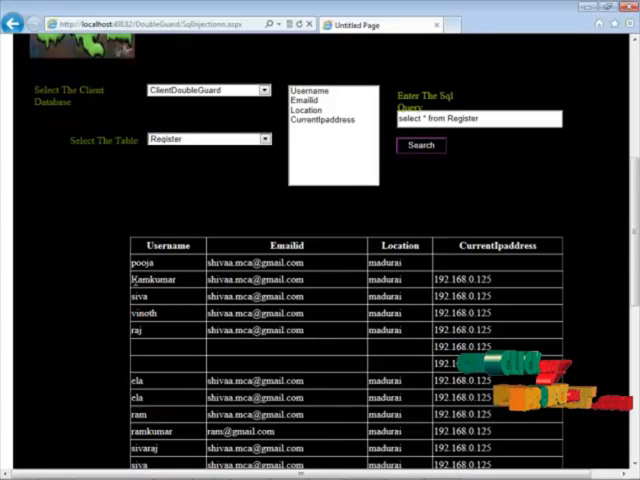
scroll("up", 3)
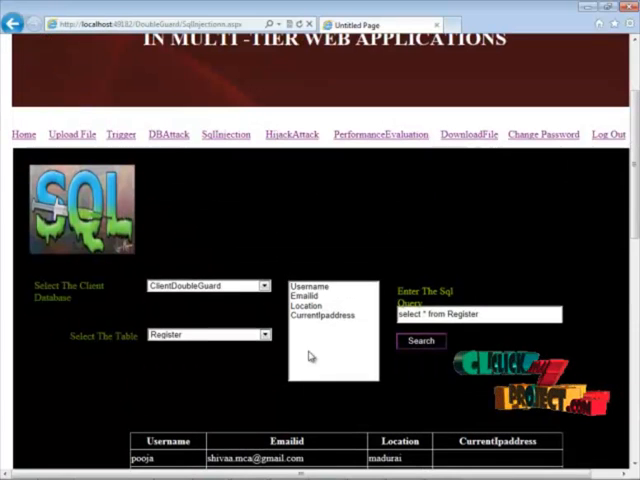
Submit the misspelled 'seelect *' query, dismiss the invalid-query warning and go to the admin SQL injection form
triple_click(470, 314)
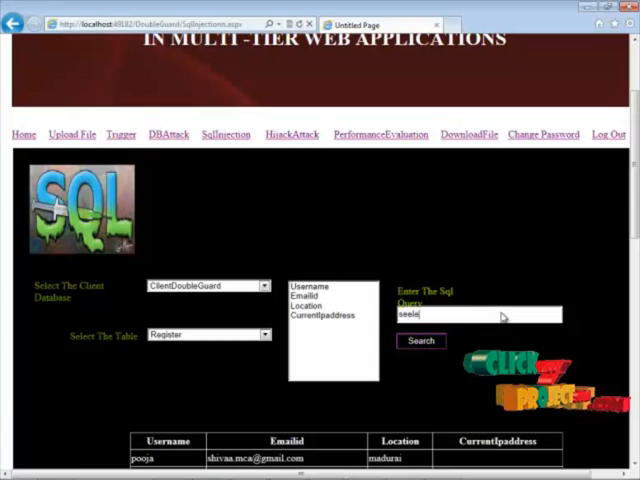
type("seelect * from Re")
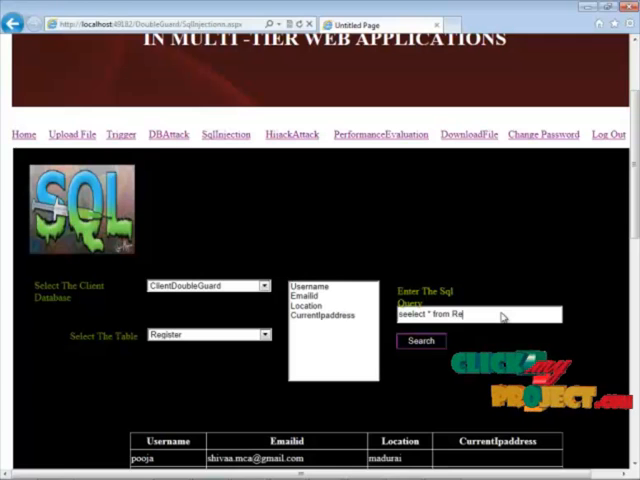
left_click(420, 340)
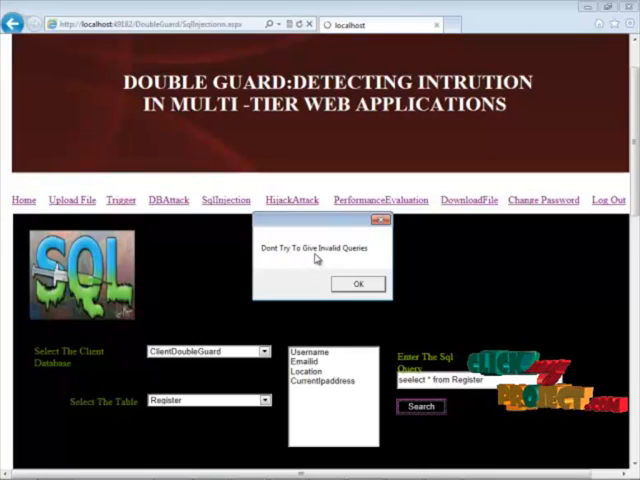
left_click(356, 284)
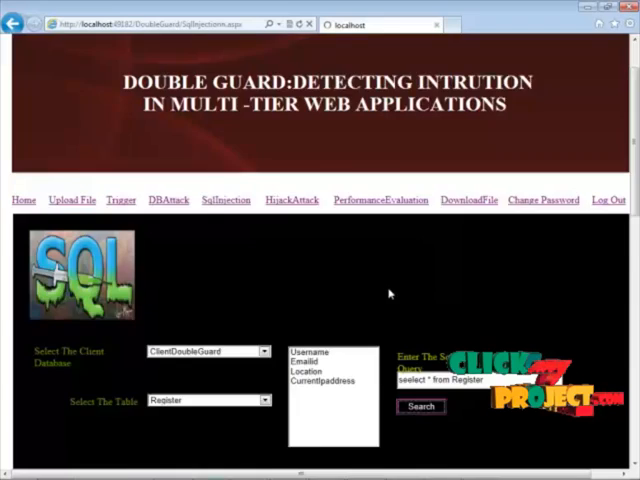
left_click(420, 406)
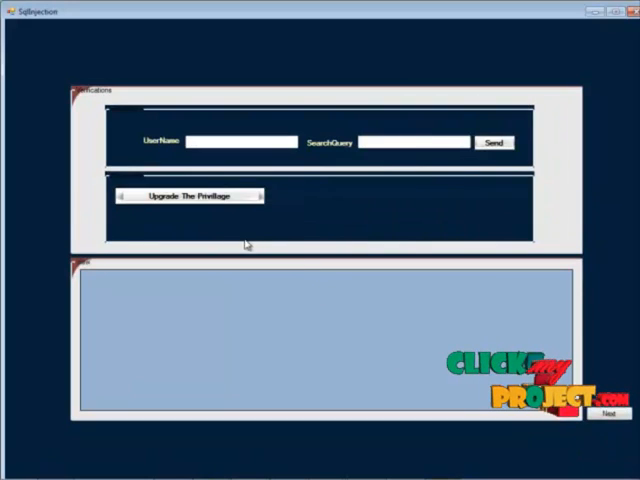
Upgrade the privilege to reveal all SqlInjection form actions and get the attacker information
left_click(188, 196)
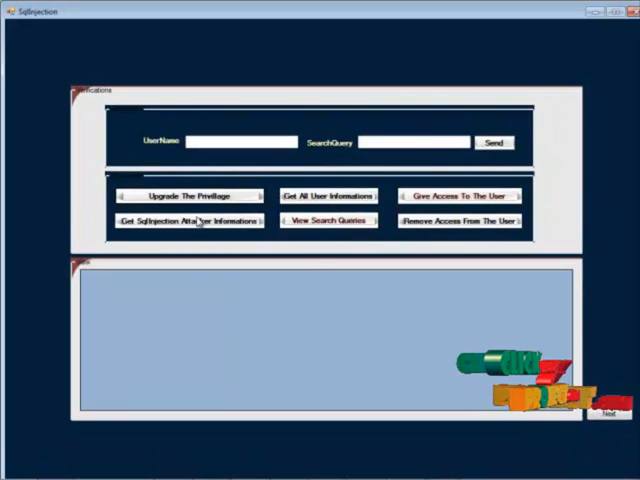
left_click(328, 220)
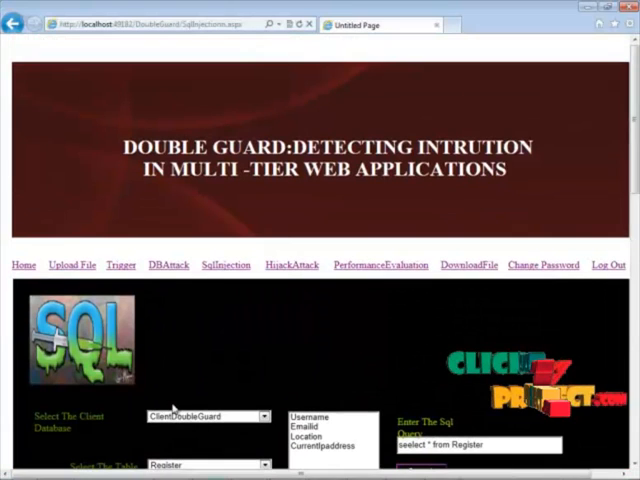
Validate IP address 192.168.0.125 on the hijack attack page and search for the word pen
left_click(290, 264)
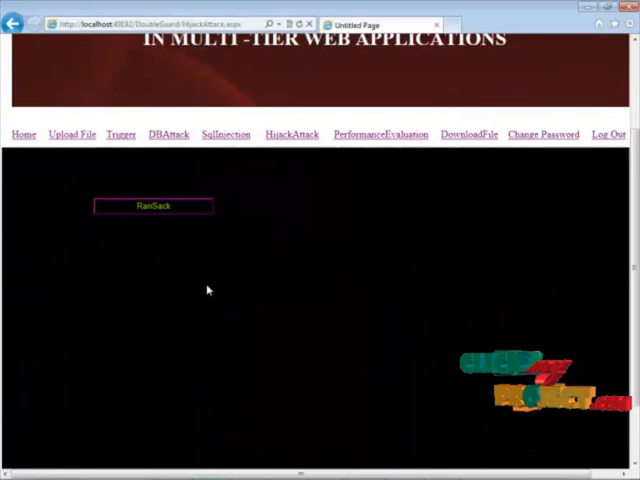
left_click(152, 204)
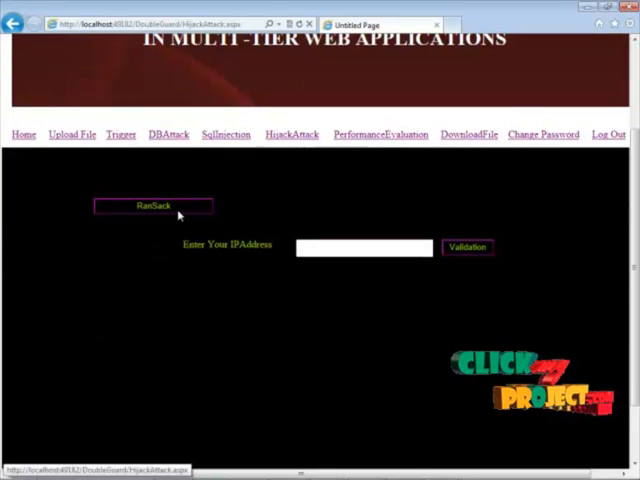
left_click(362, 246)
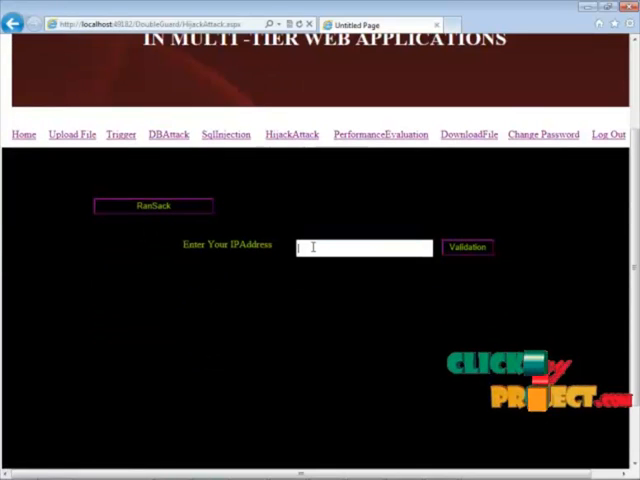
type("192.168.0.12")
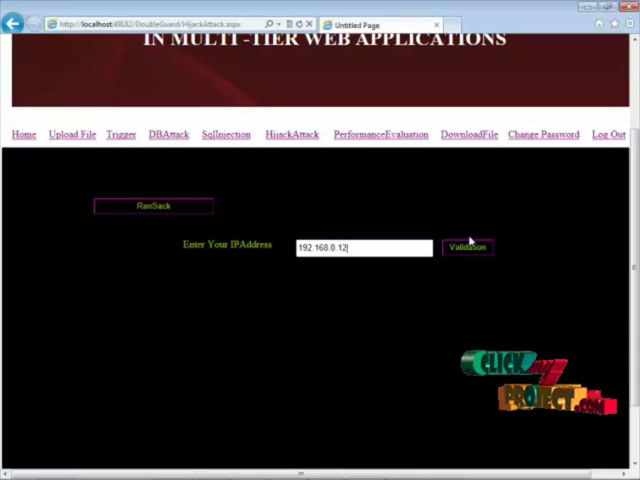
left_click(468, 246)
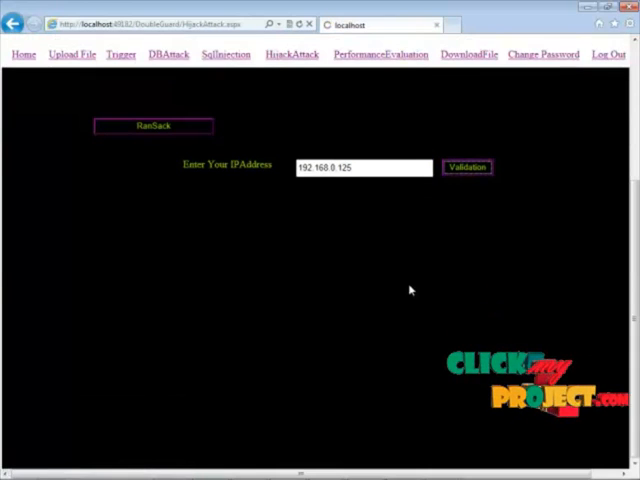
left_click(468, 168)
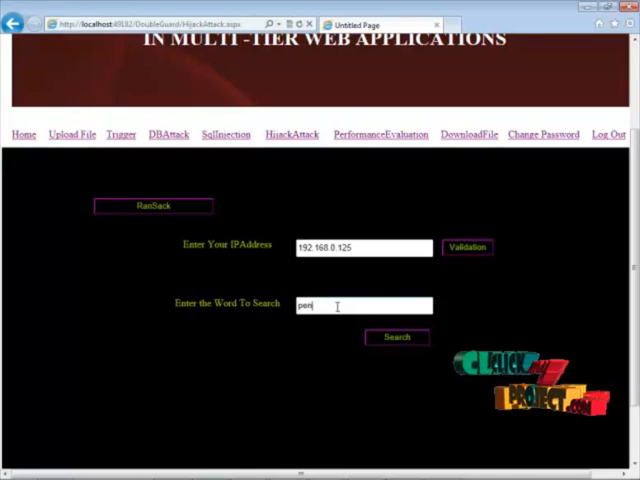
left_click(396, 336)
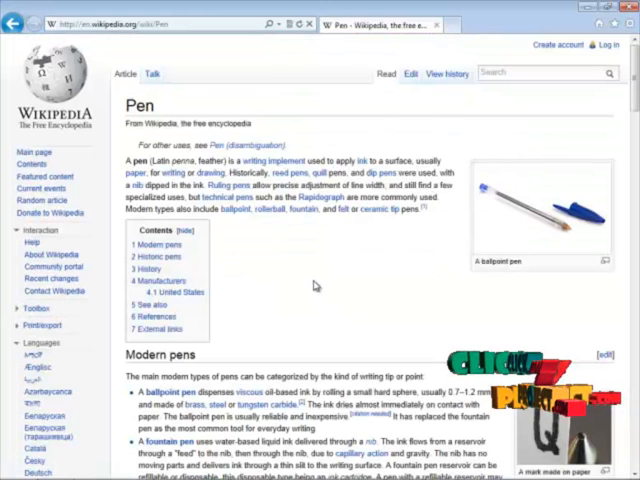
Return from the Pen article, change the IP to 192.168.0.102 and search again for the hijacked result
double_click(140, 104)
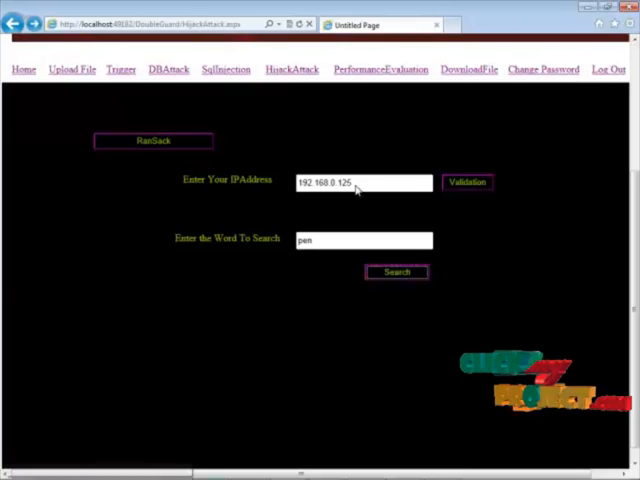
key("BackSpace")
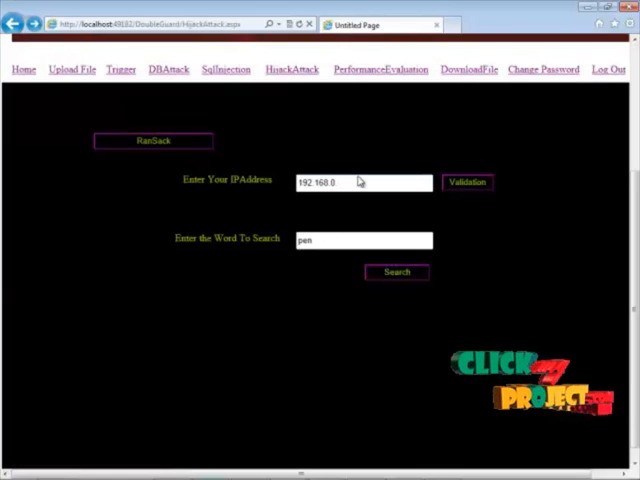
type(".102")
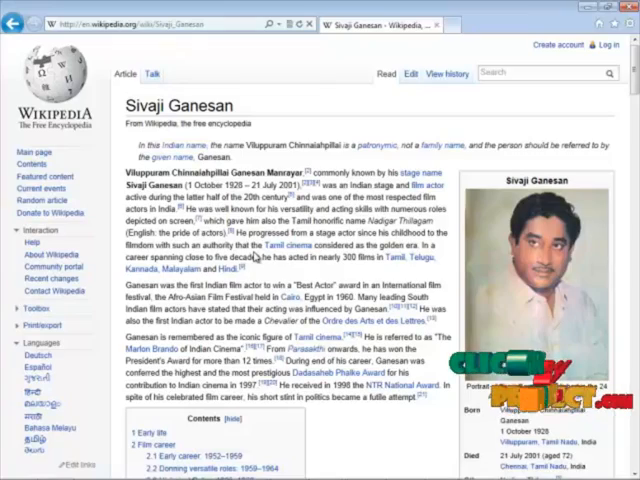
scroll("down", 3)
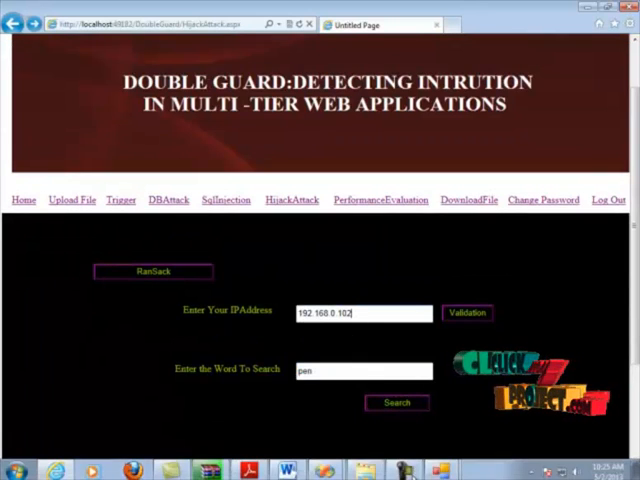
mouse_move(390, 258)
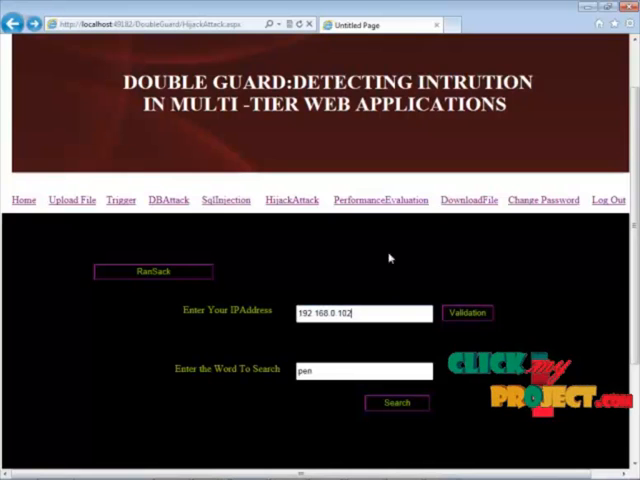
View the performance evaluation charts for privilege, SQL injection and hijack attacks
left_click(380, 200)
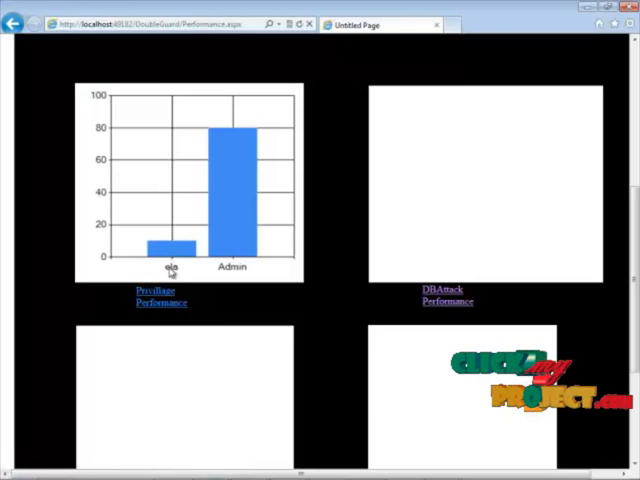
mouse_move(222, 244)
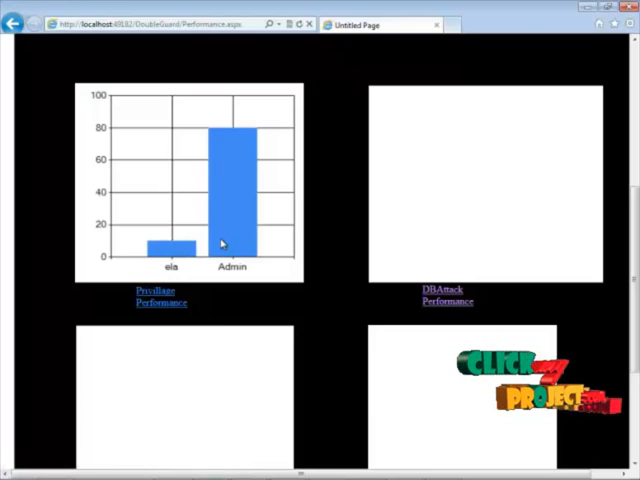
scroll("down", 3)
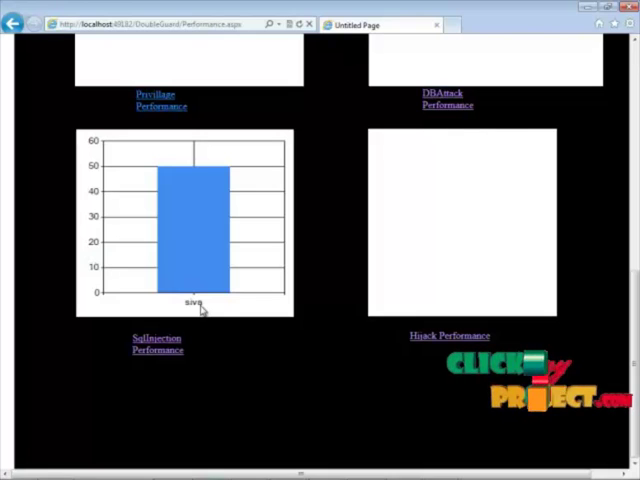
mouse_move(168, 292)
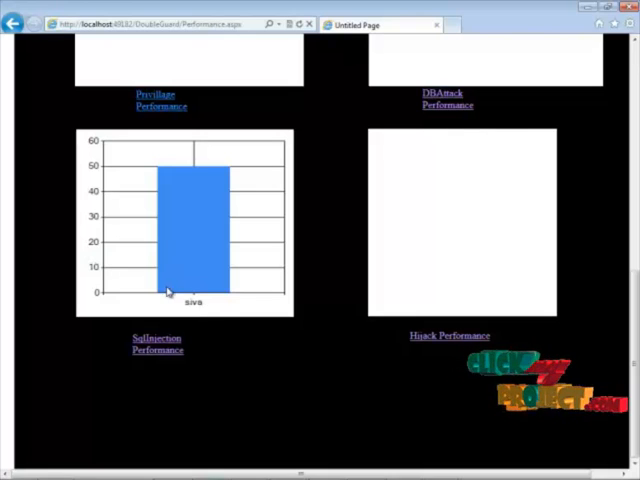
mouse_move(430, 336)
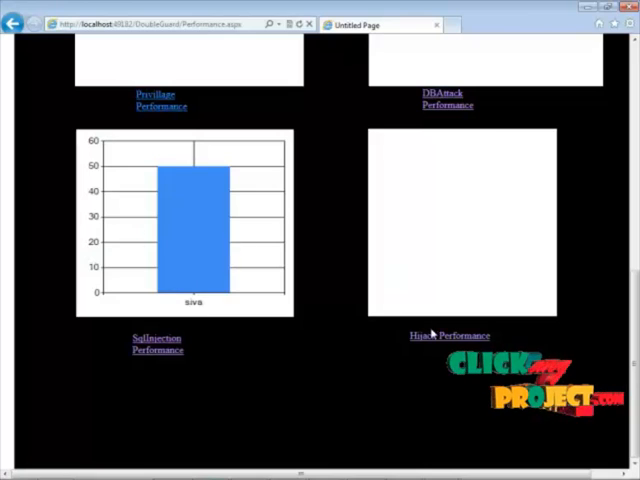
left_click(436, 336)
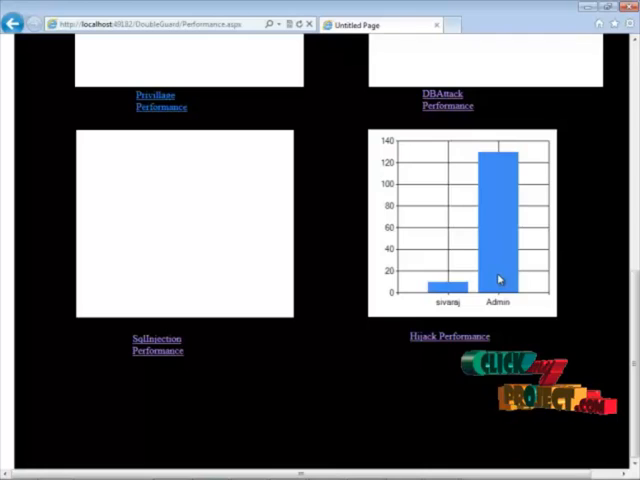
mouse_move(412, 280)
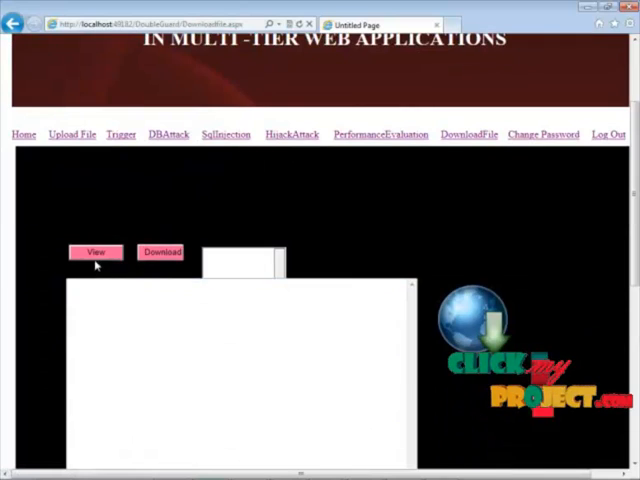
View the uploaded heart-condition text file's contents, then download and save it
left_click(96, 188)
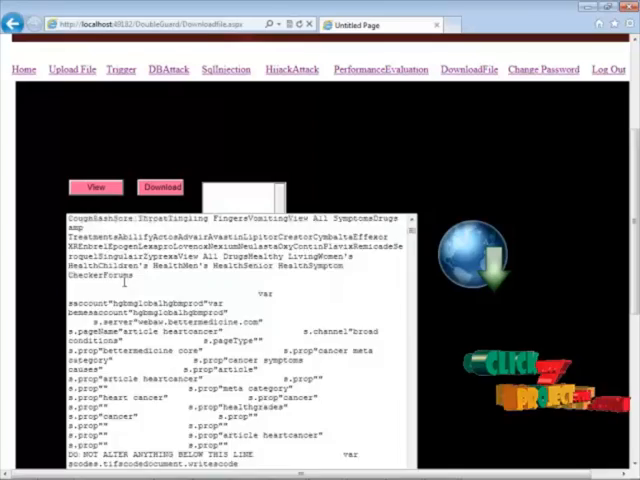
scroll("down", 3)
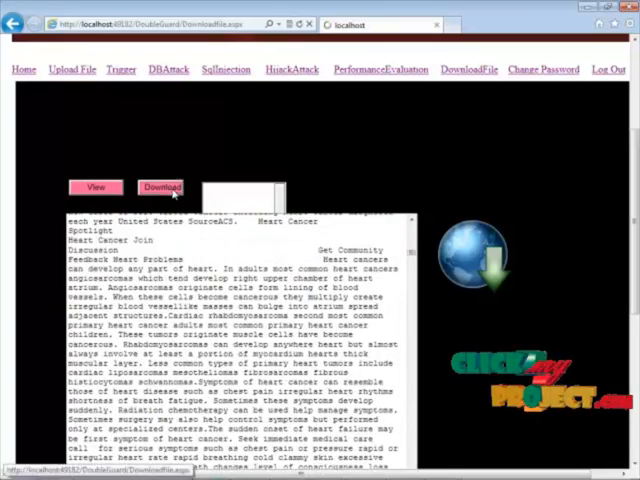
left_click(160, 188)
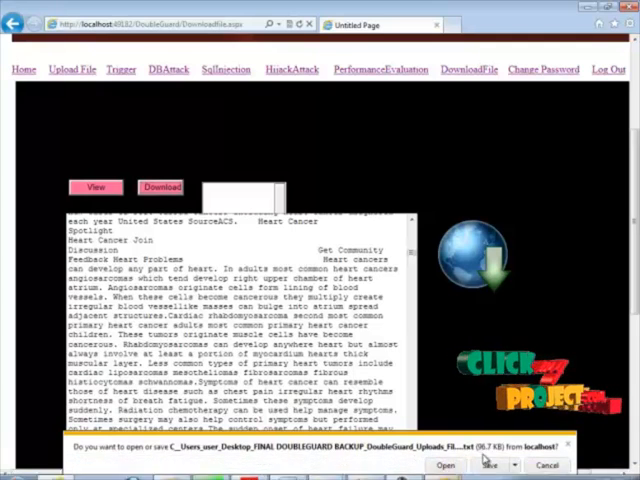
left_click(488, 464)
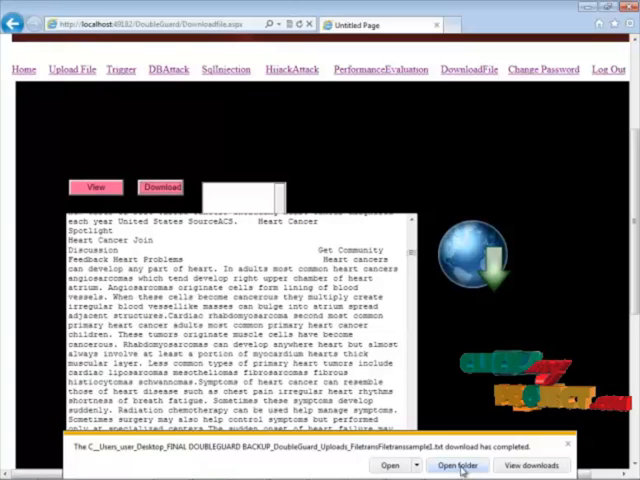
scroll("up", 3)
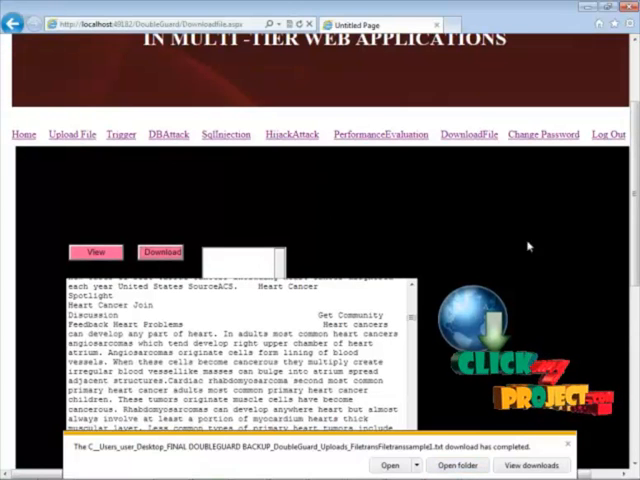
Show the Change Password form from the top navigation bar
left_click(544, 108)
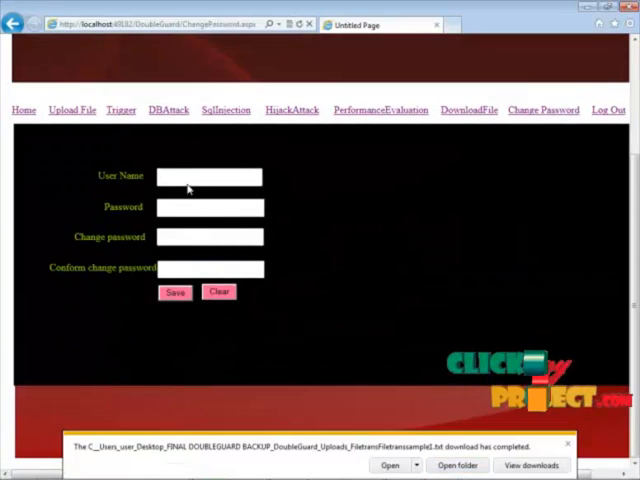
mouse_move(568, 252)
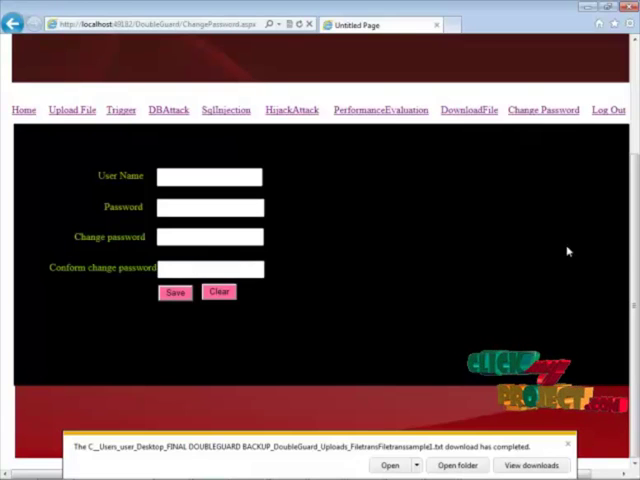